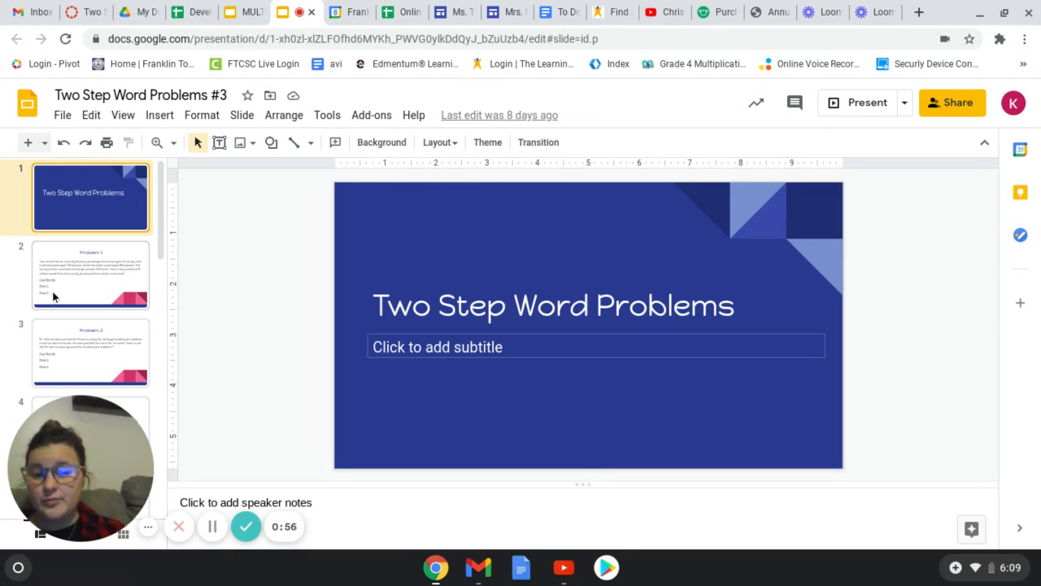
Open slide 2, the Problem 1 candy-factory word problem
{"action": "left_click", "coordinate": [91, 274]}
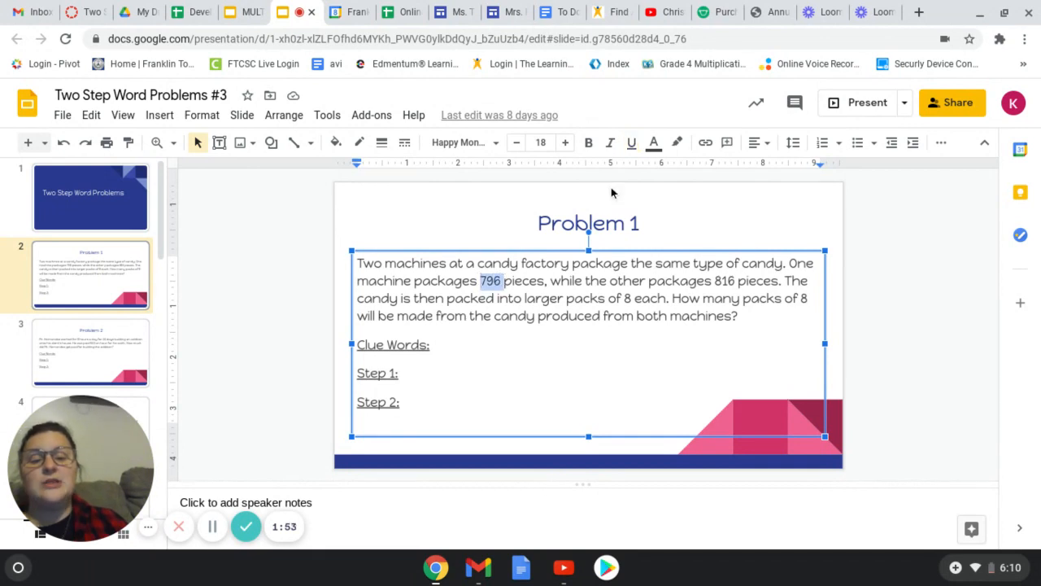
Highlight 796 and 816 in magenta and the question sentence in yellow
{"action": "left_click", "coordinate": [677, 142]}
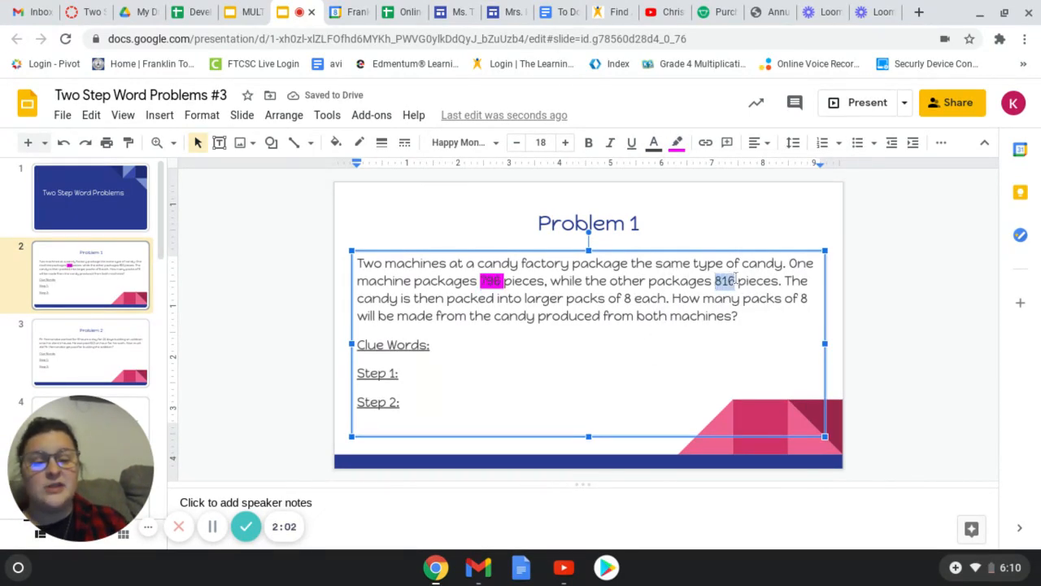
{"action": "left_click", "coordinate": [677, 143]}
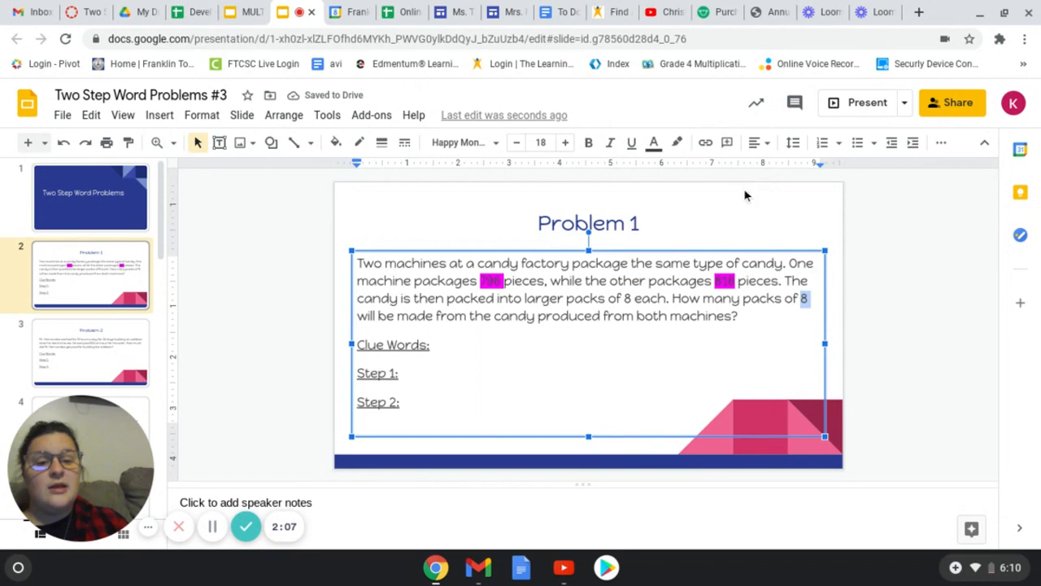
{"action": "left_click", "coordinate": [677, 142]}
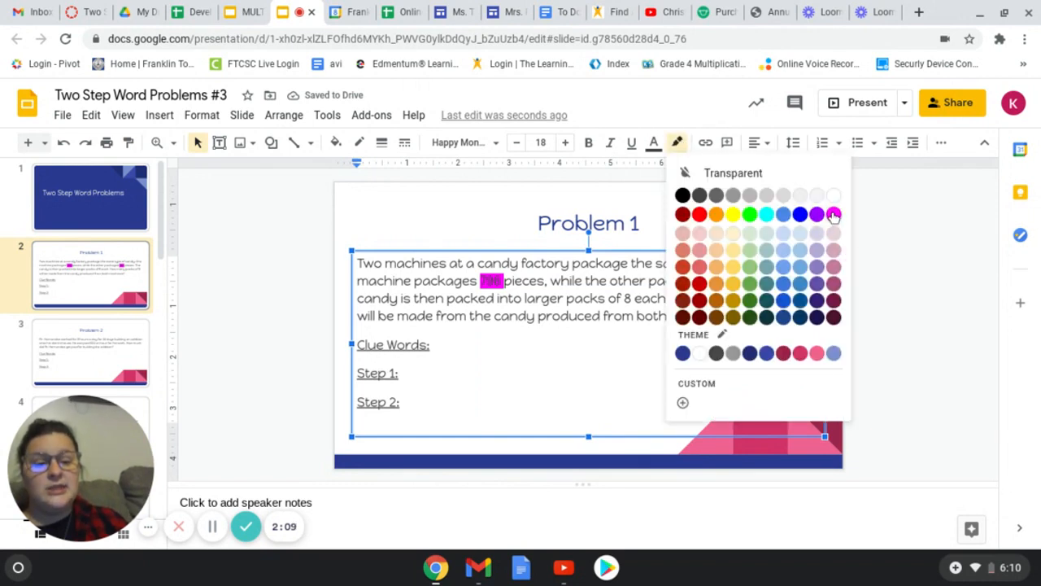
{"action": "left_click", "coordinate": [816, 214]}
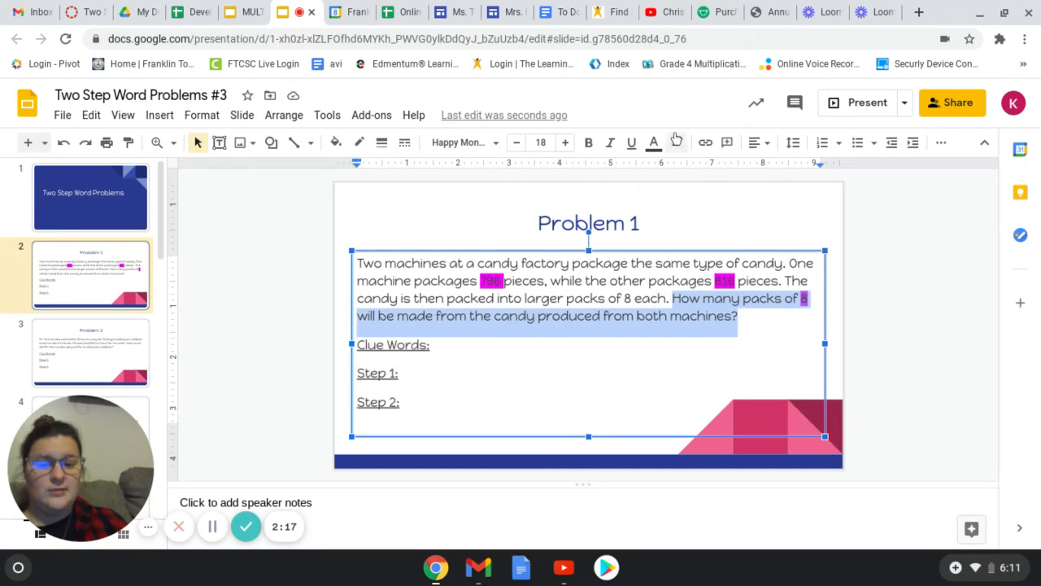
{"action": "left_click", "coordinate": [676, 142]}
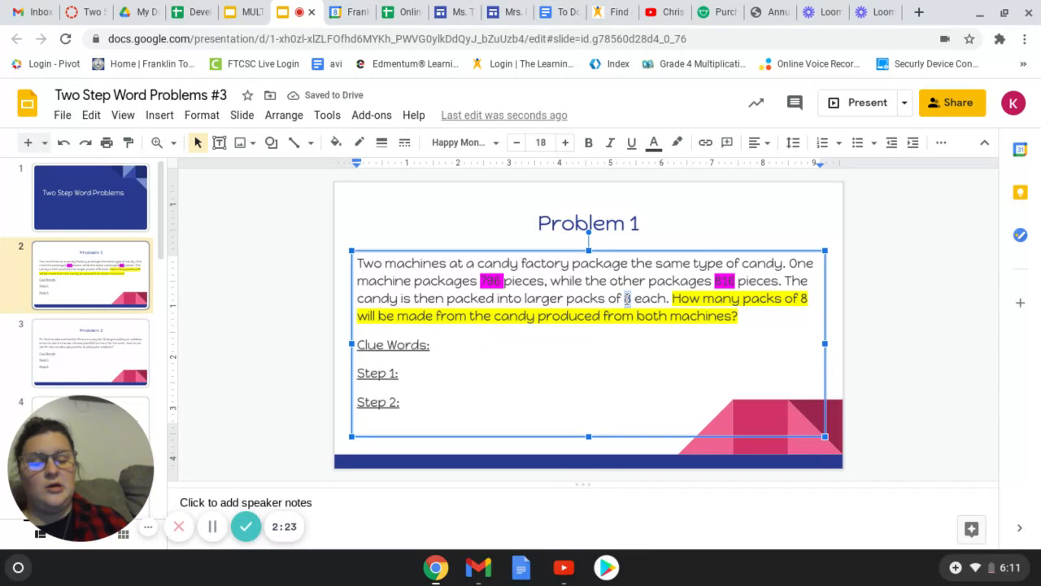
Highlight the 8 in 'packs of 8 each' in magenta
{"action": "left_click", "coordinate": [676, 143]}
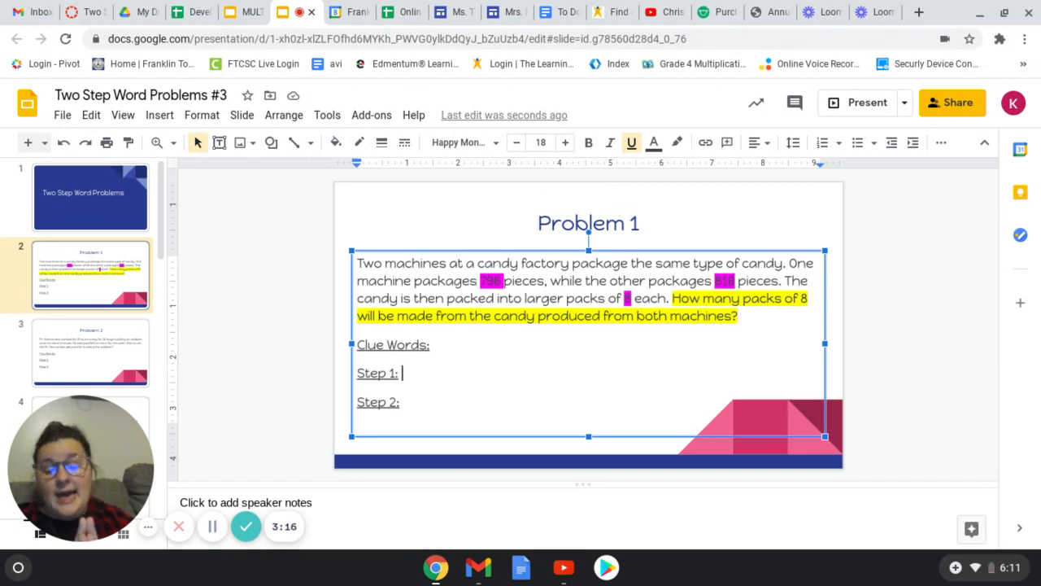
Type '796+816=1,612 pieces of candy' after Step 1, correcting the spelling of 'pieces'
{"action": "type", "text": "7"}
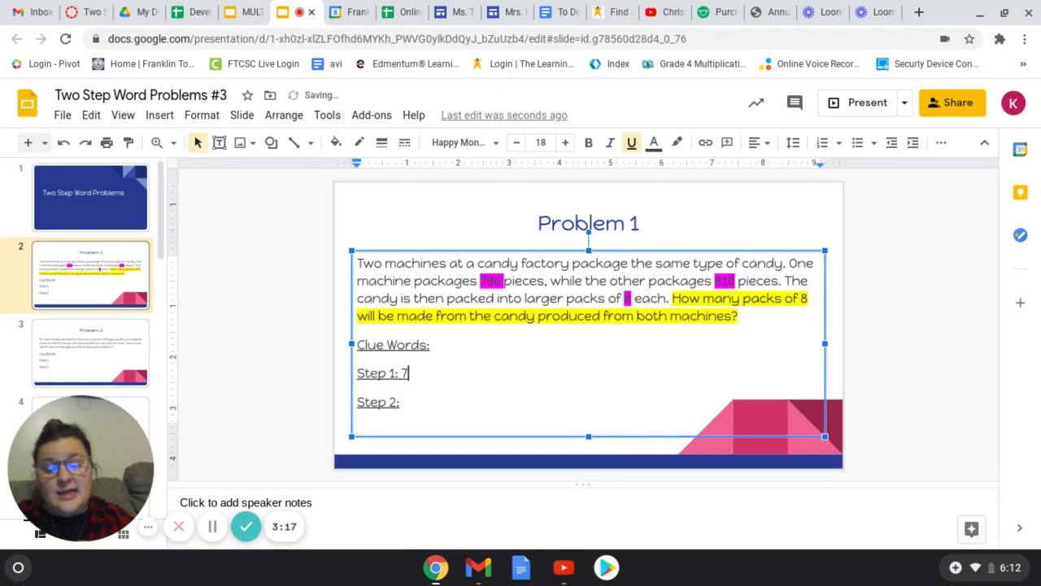
{"action": "type", "text": "96"}
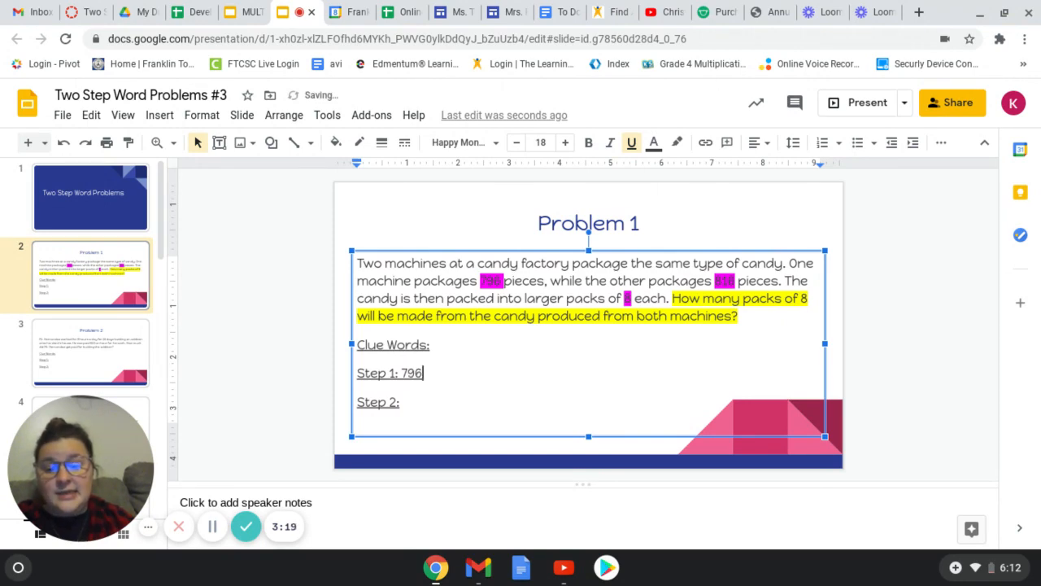
{"action": "type", "text": "+"}
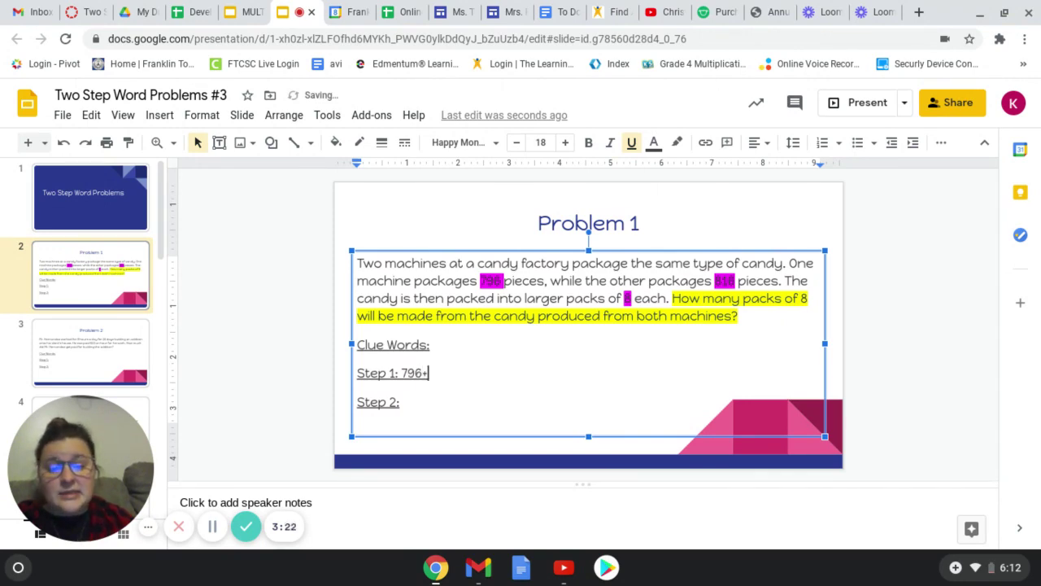
{"action": "type", "text": "816"}
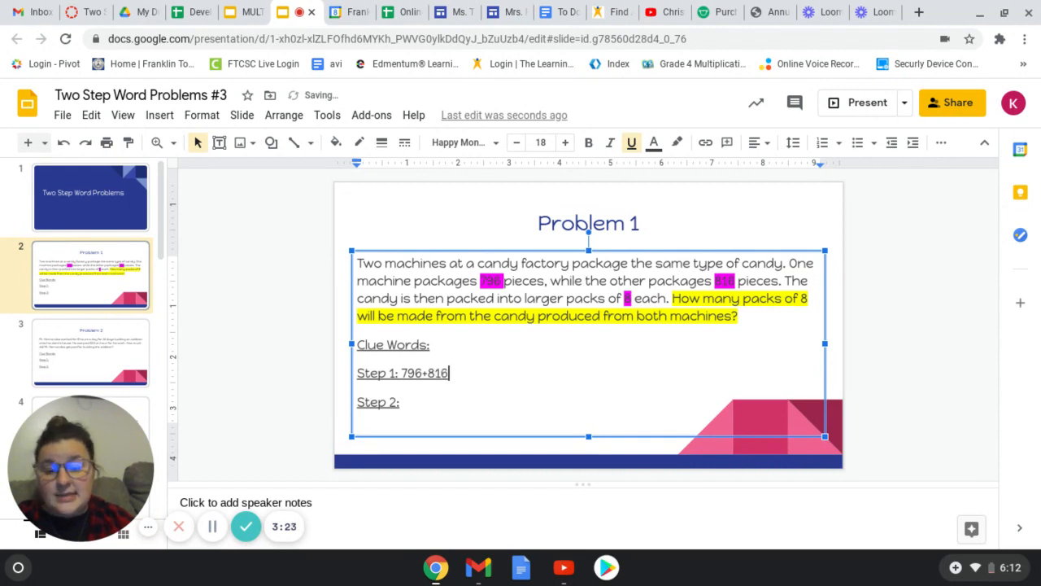
{"action": "type", "text": "="}
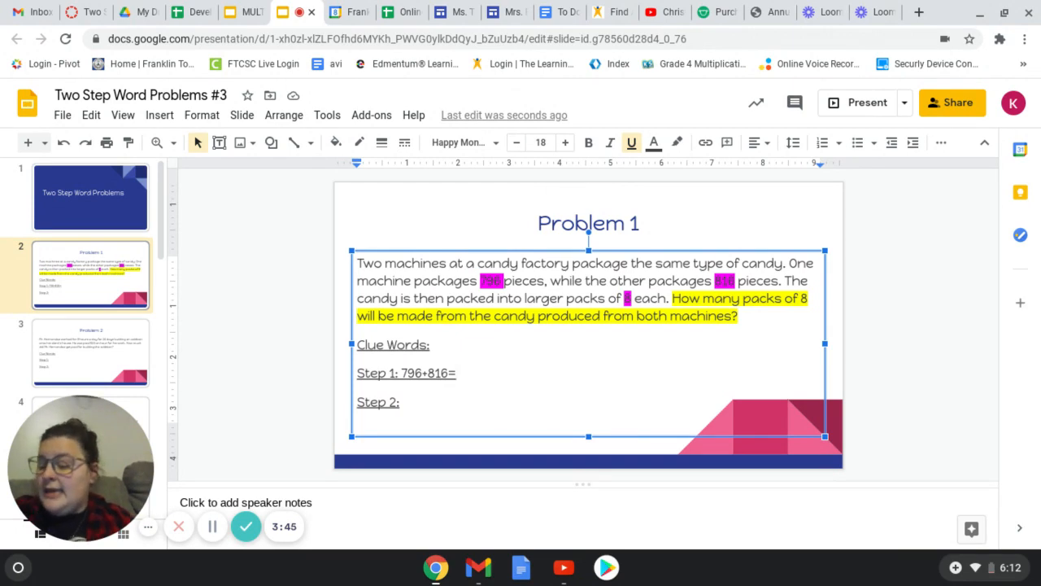
{"action": "type", "text": "1"}
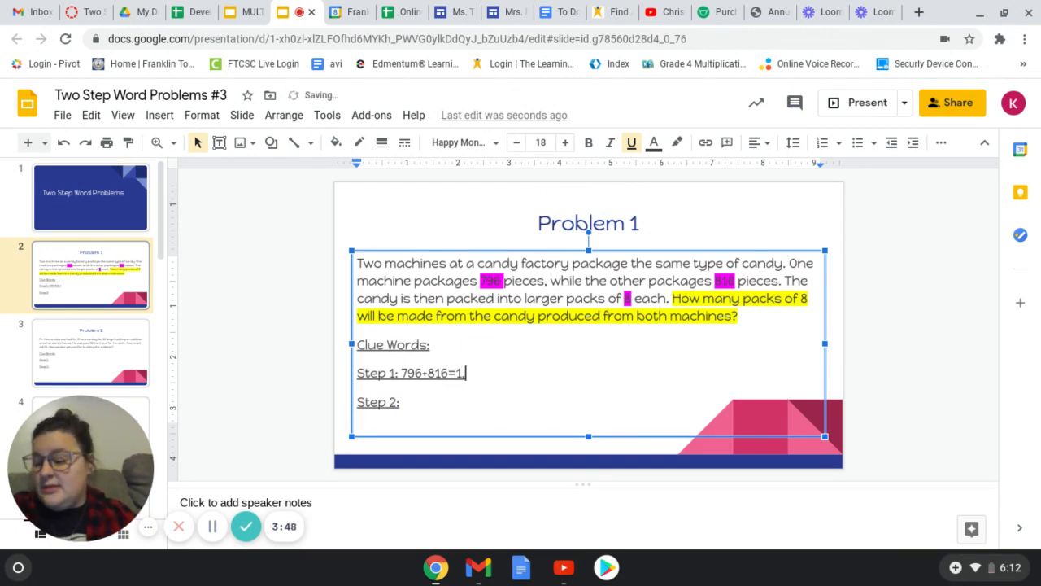
{"action": "type", "text": ",612"}
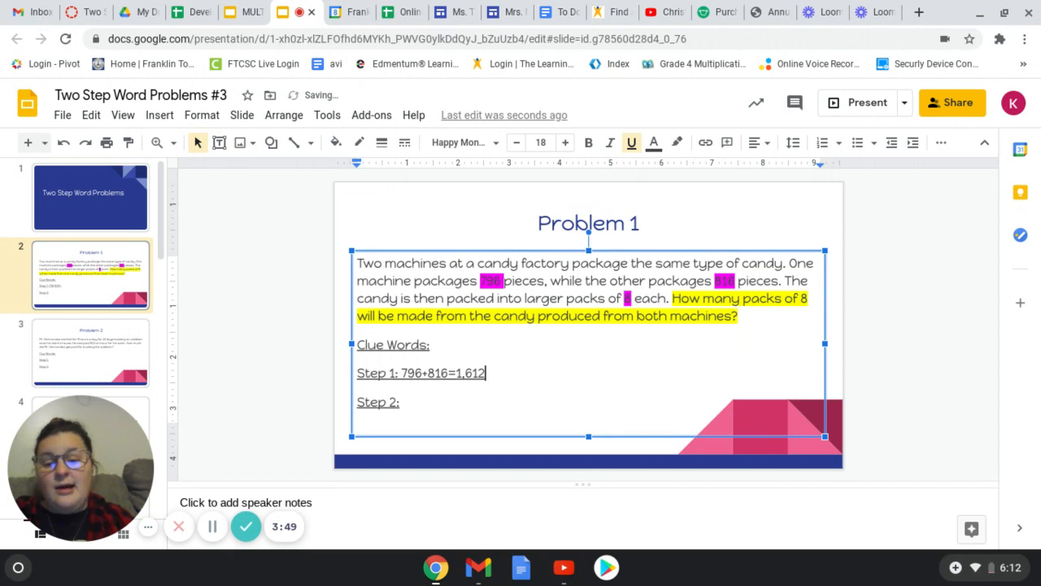
{"action": "type", "text": "peice"}
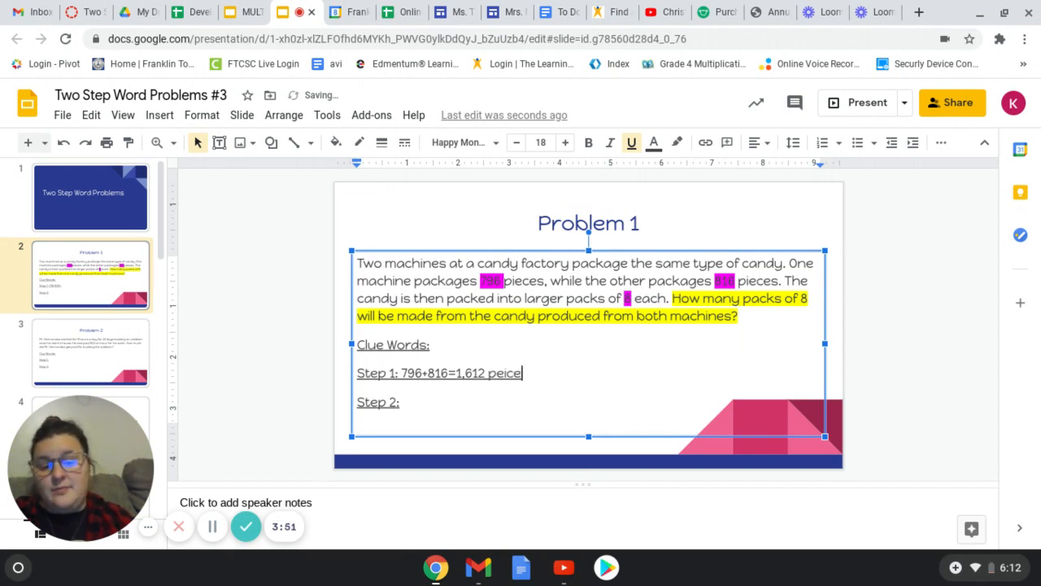
{"action": "key", "text": "Backspace"}
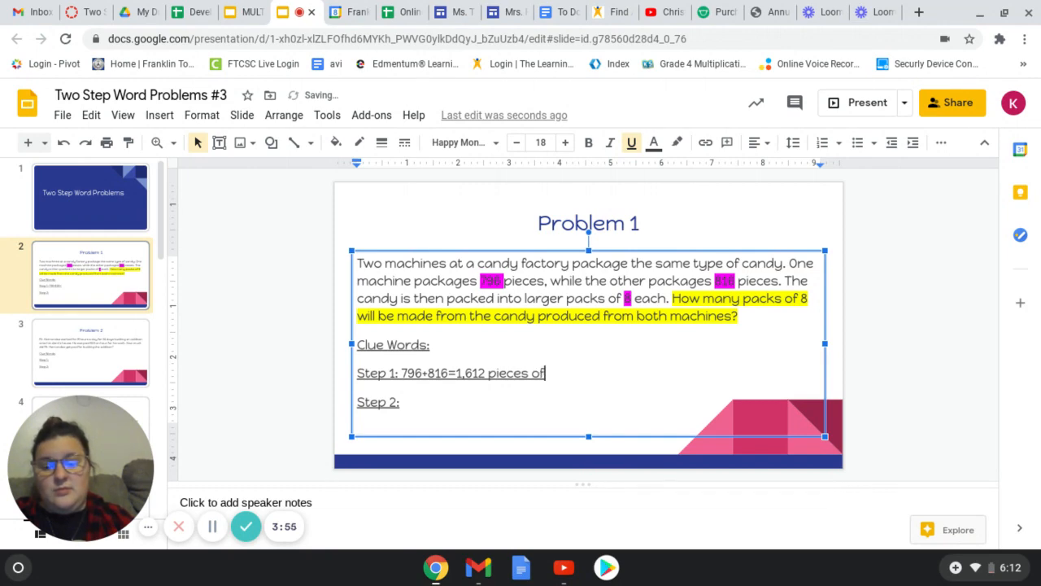
{"action": "type", "text": "candy"}
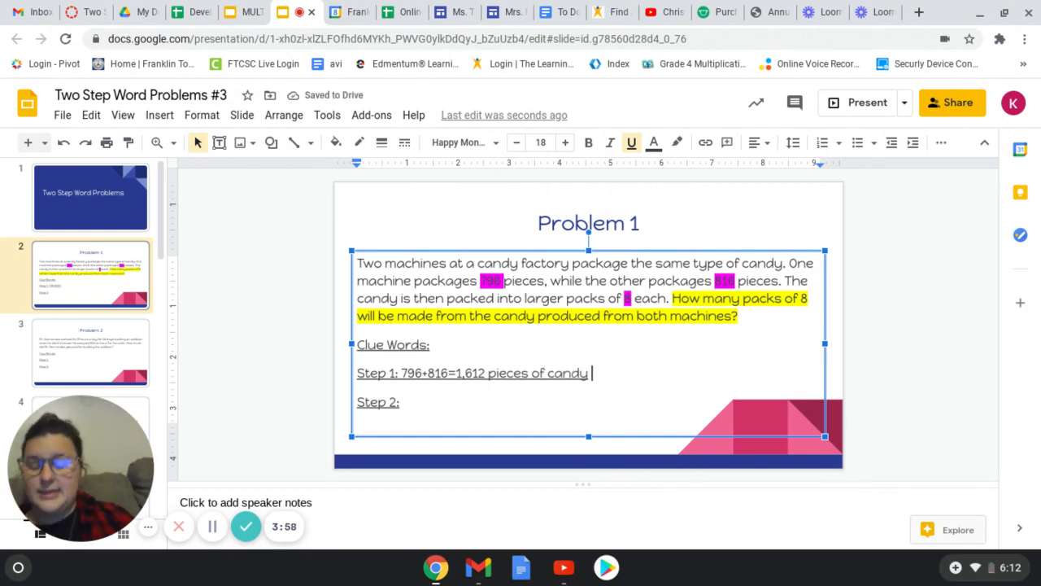
Type the Step 2 equation '1612/8 =201' in the Problem 1 text box
{"action": "left_click", "coordinate": [403, 401]}
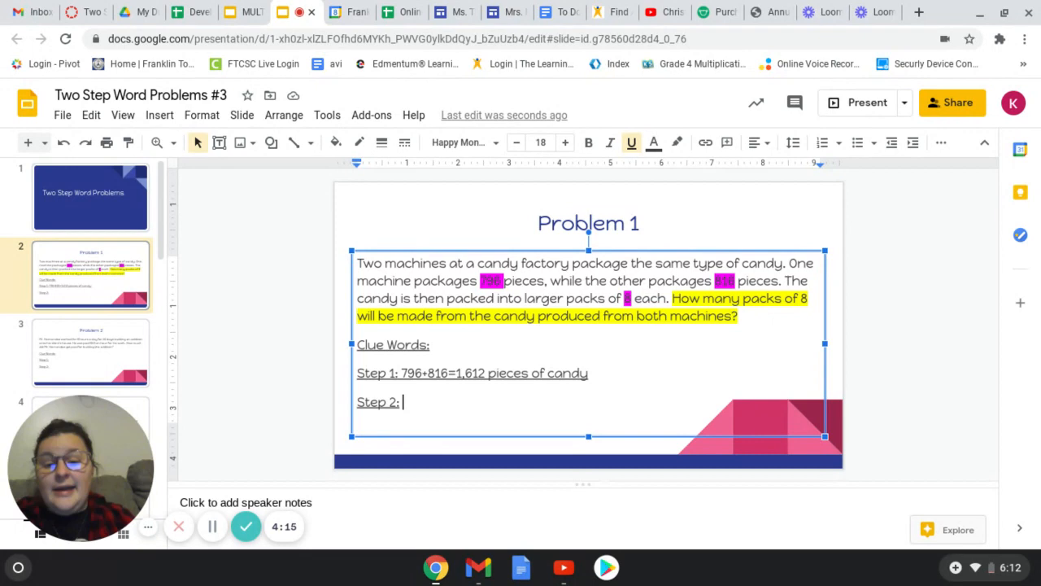
{"action": "type", "text": "16"}
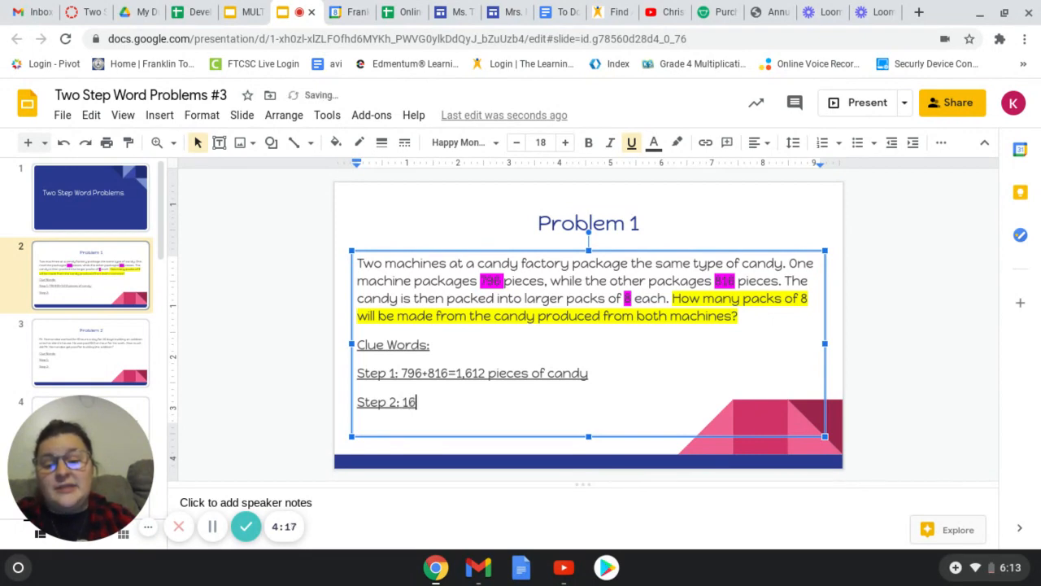
{"action": "type", "text": "12"}
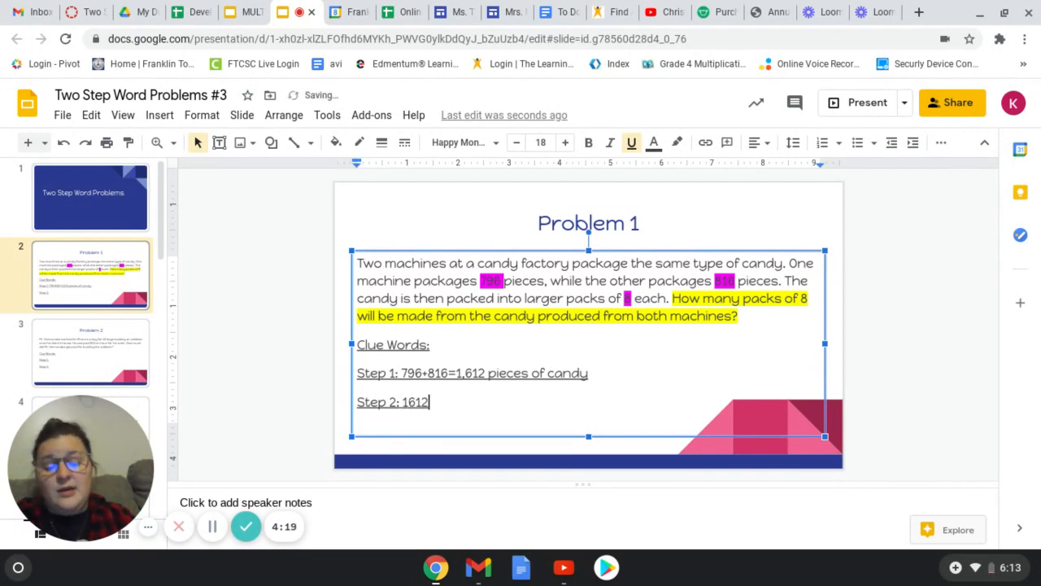
{"action": "type", "text": "/"}
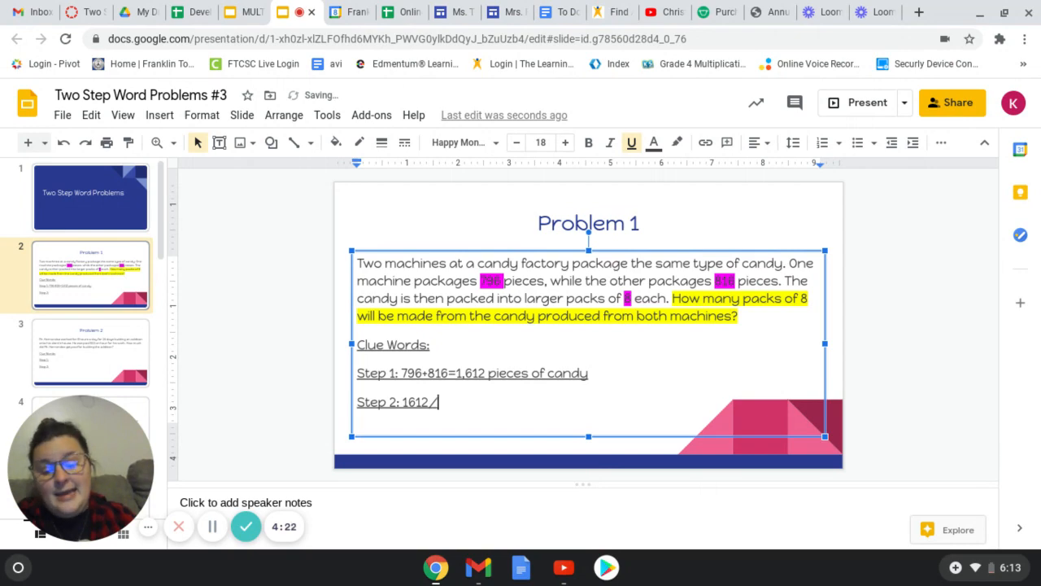
{"action": "type", "text": "8"}
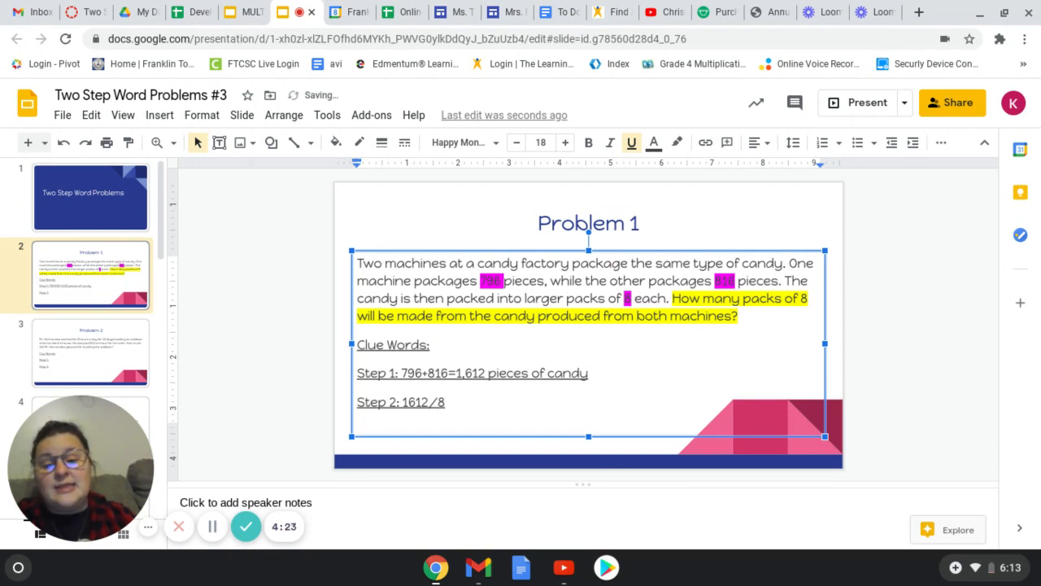
{"action": "type", "text": "="}
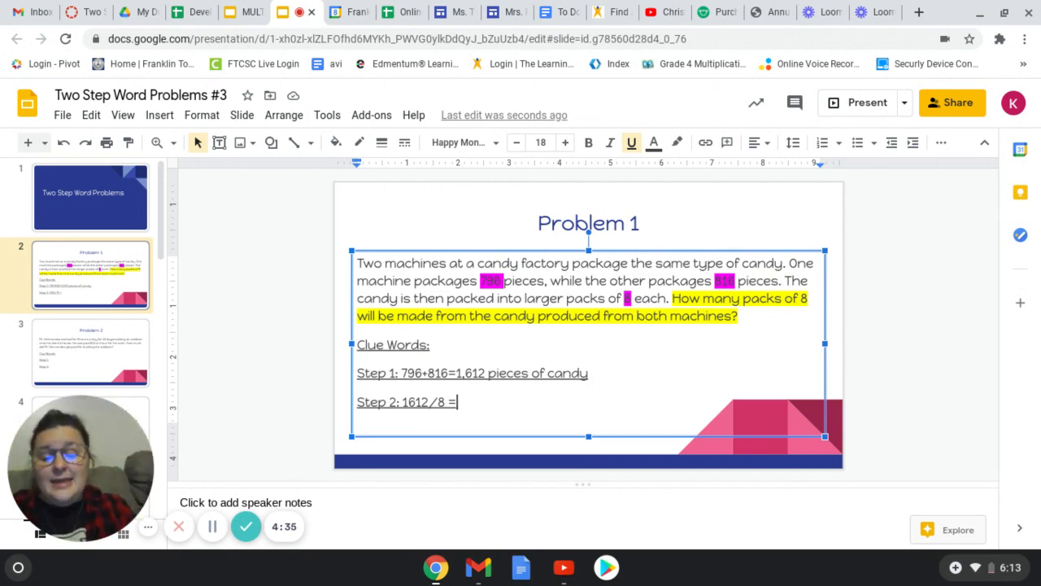
{"action": "type", "text": "20"}
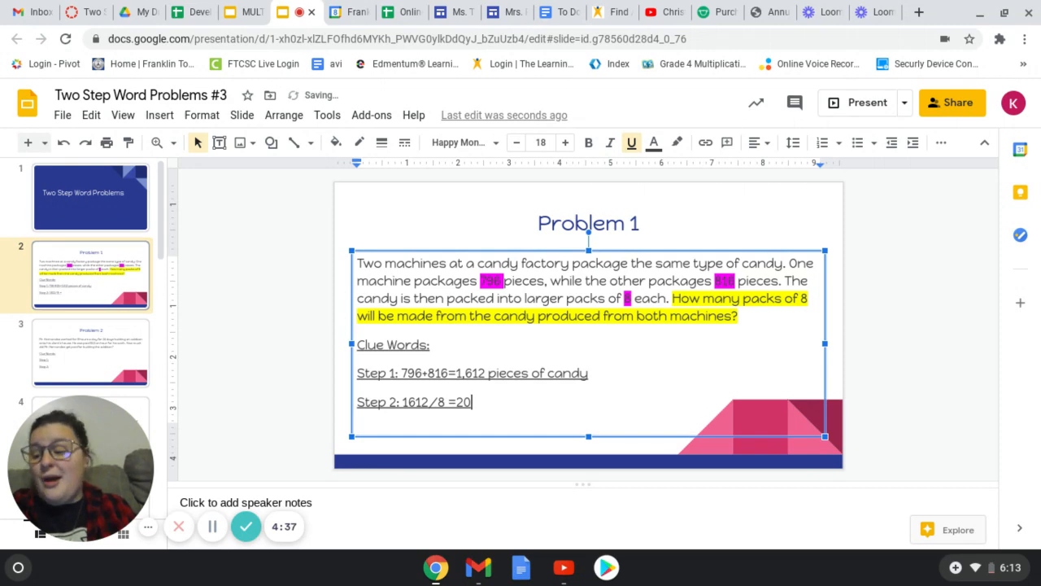
{"action": "type", "text": "1"}
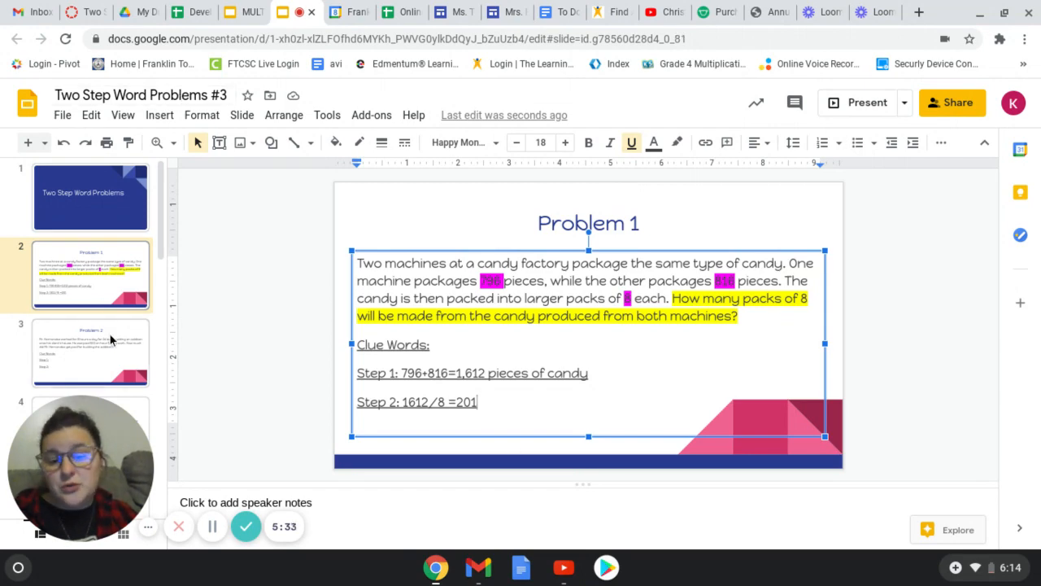
Open the slide 3 Problem 2 and highlight 8, 24 and $22 in cyan
{"action": "left_click", "coordinate": [91, 352]}
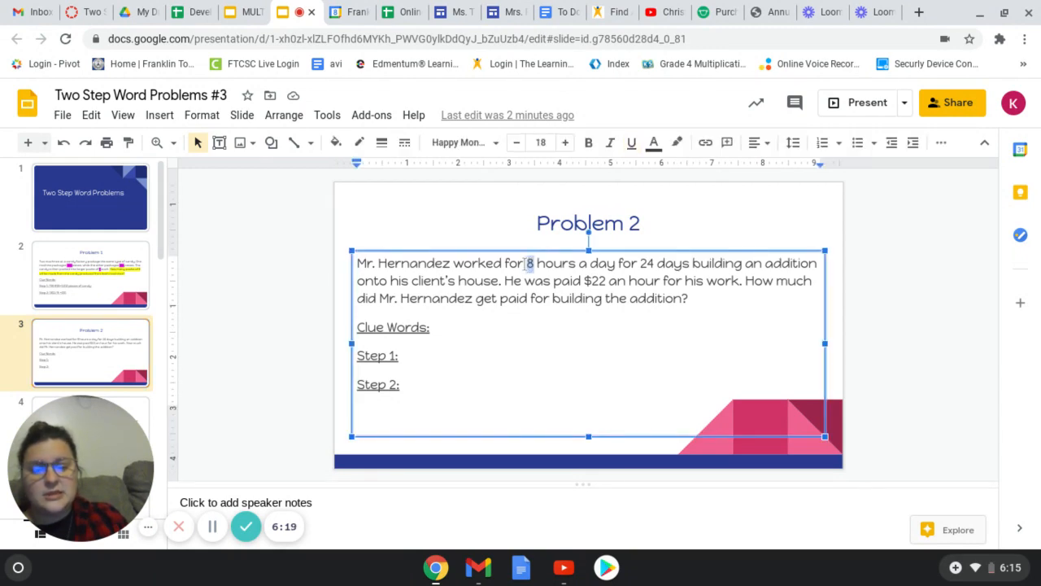
{"action": "left_click", "coordinate": [676, 142]}
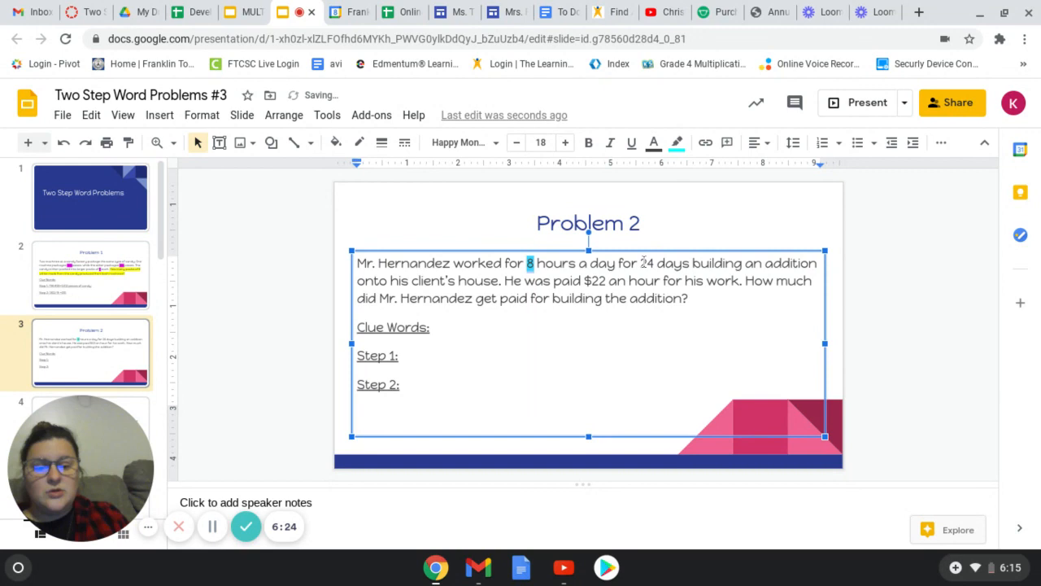
{"action": "double_click", "coordinate": [648, 263]}
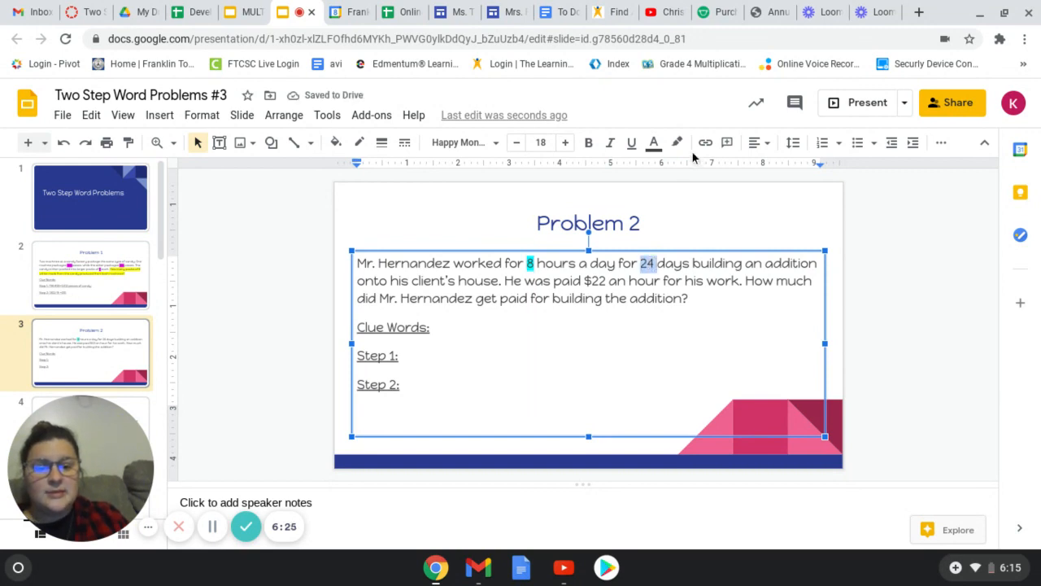
{"action": "left_click", "coordinate": [677, 142]}
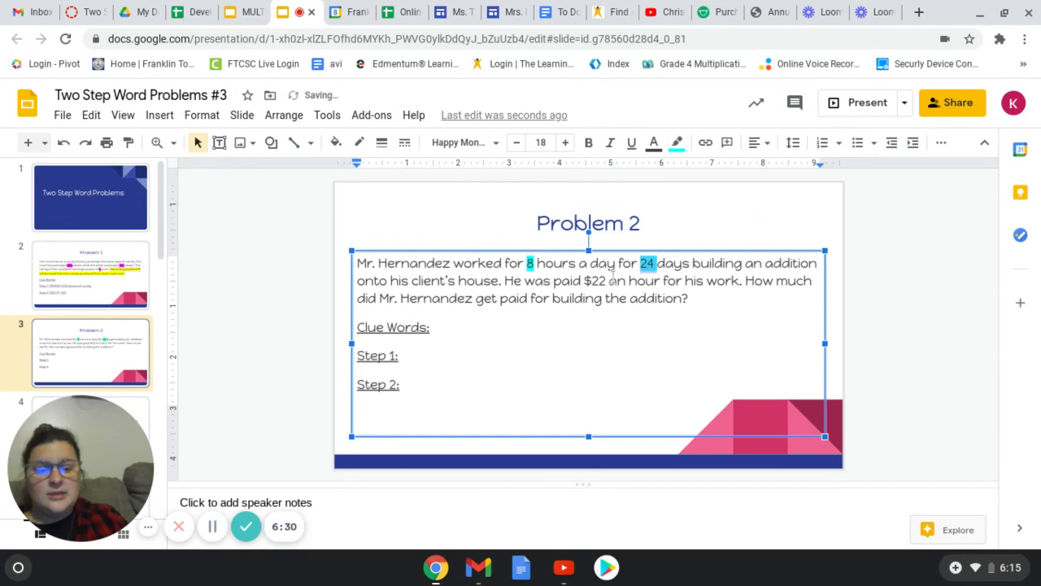
{"action": "double_click", "coordinate": [595, 281]}
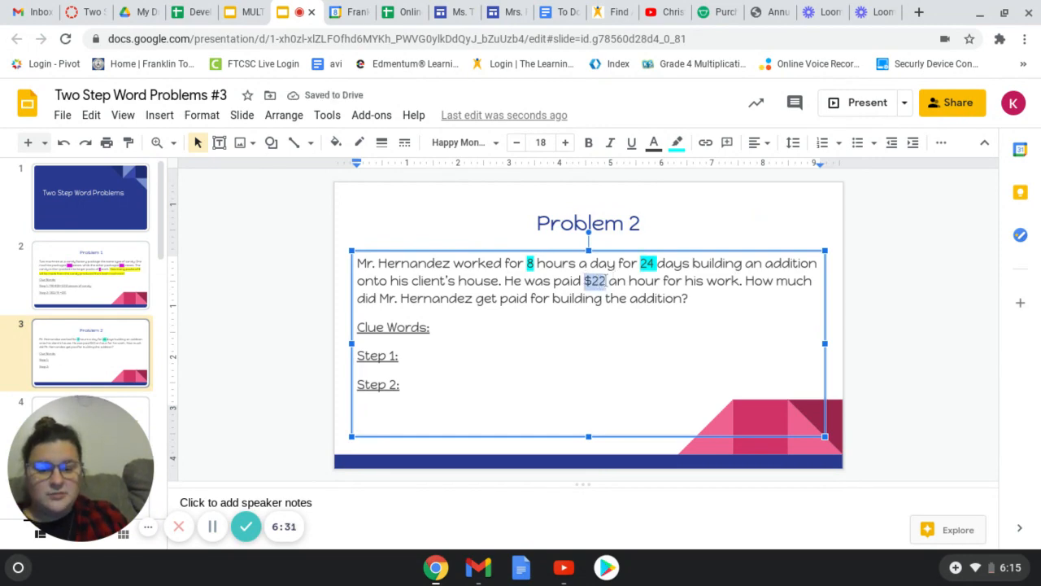
{"action": "left_click", "coordinate": [677, 142]}
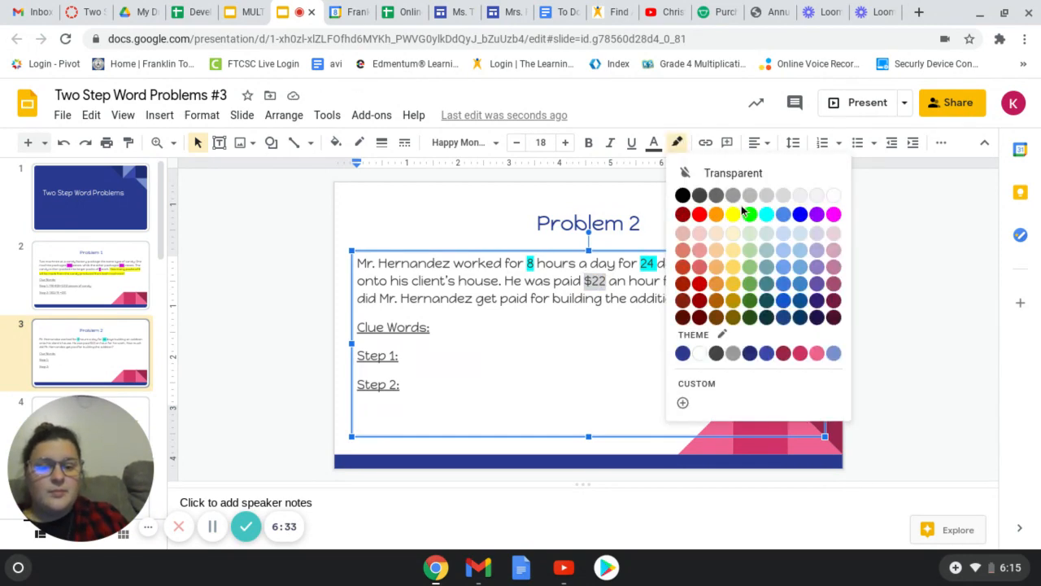
{"action": "left_click", "coordinate": [766, 213]}
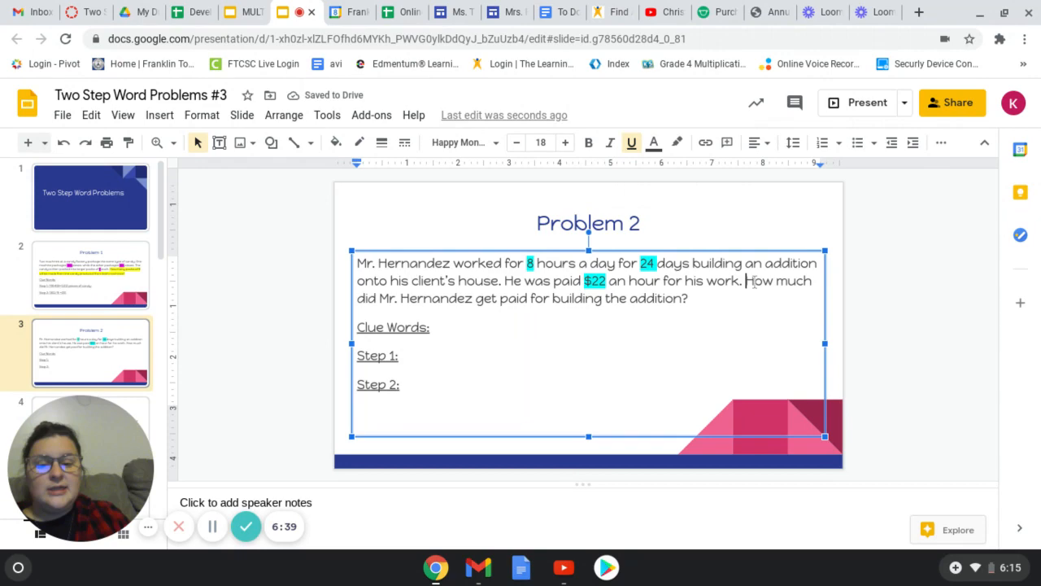
Highlight 'How much did Mr. Hernandez get paid...' in yellow and place the cursor after Step 1
{"action": "left_click", "coordinate": [677, 143]}
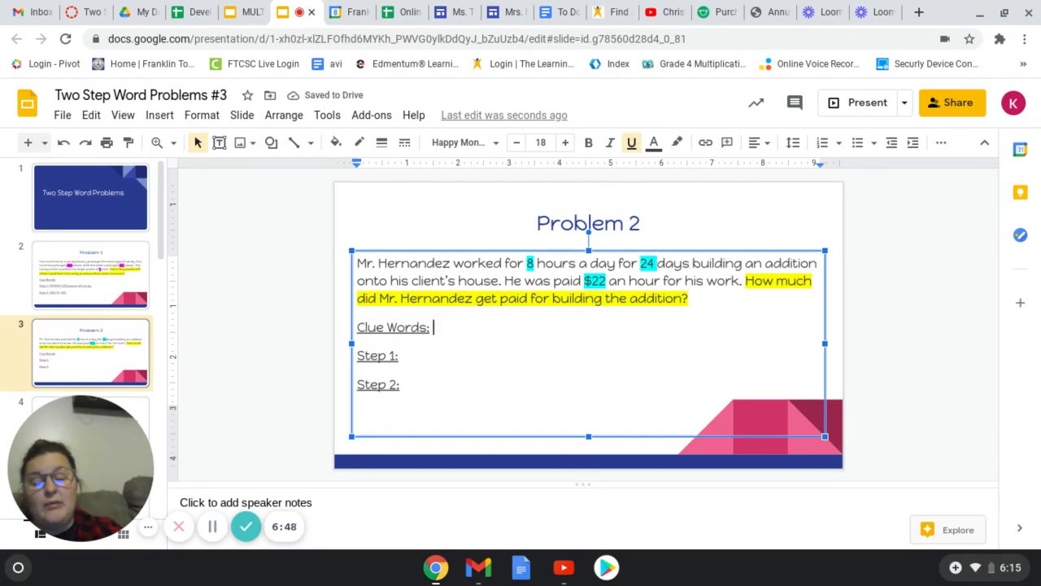
{"action": "left_click", "coordinate": [402, 356]}
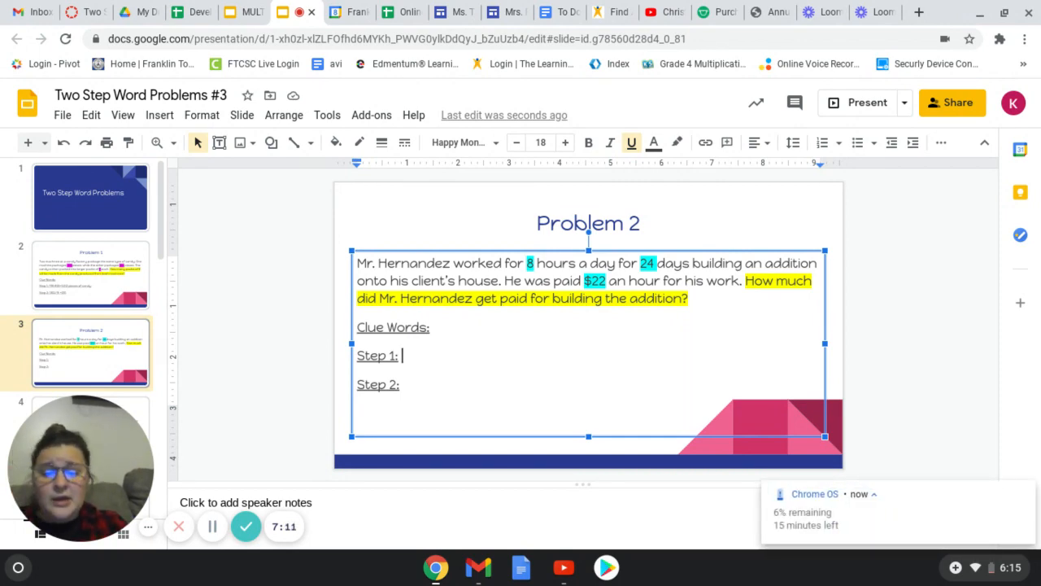
Type '8 hours x 24 = 192' as Problem 2's Step 1
{"action": "type", "text": "8"}
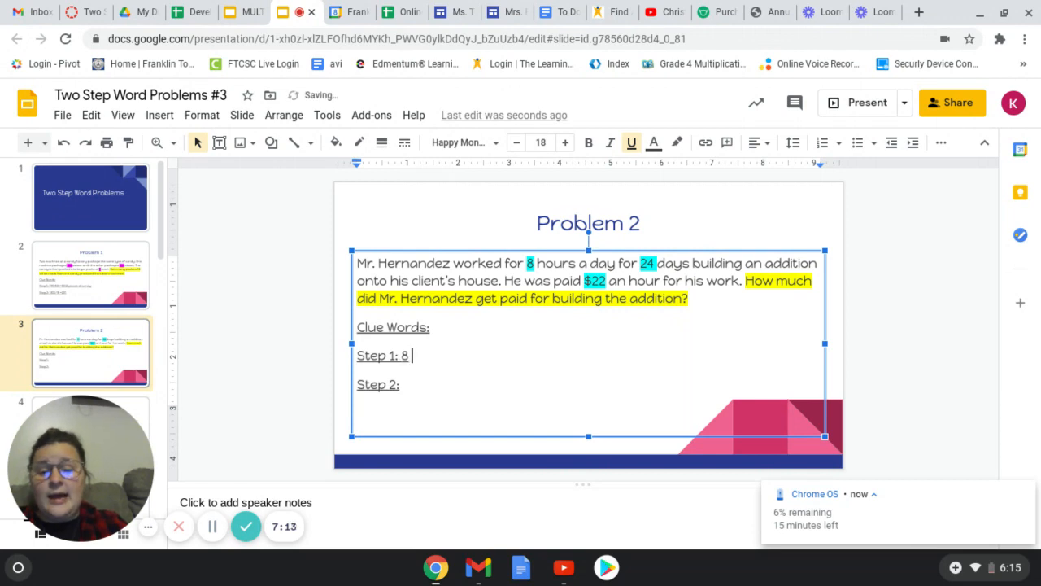
{"action": "type", "text": "hours"}
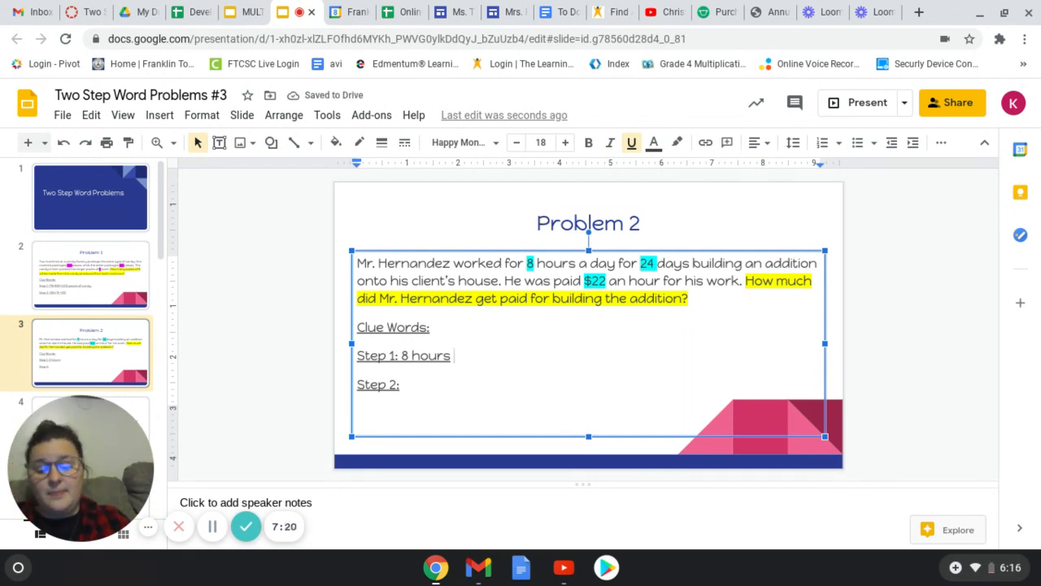
{"action": "type", "text": "x 2"}
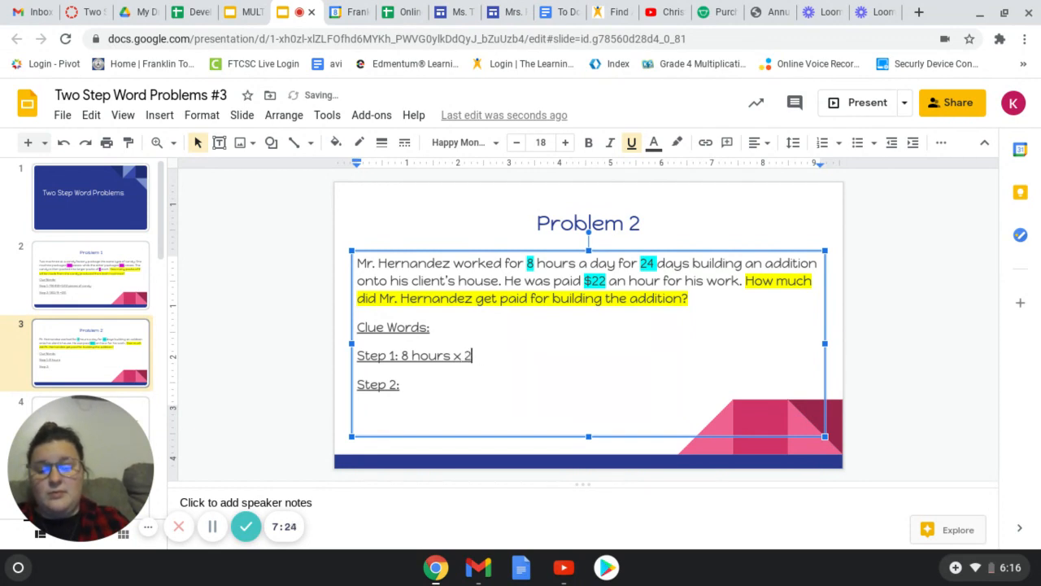
{"action": "type", "text": "4"}
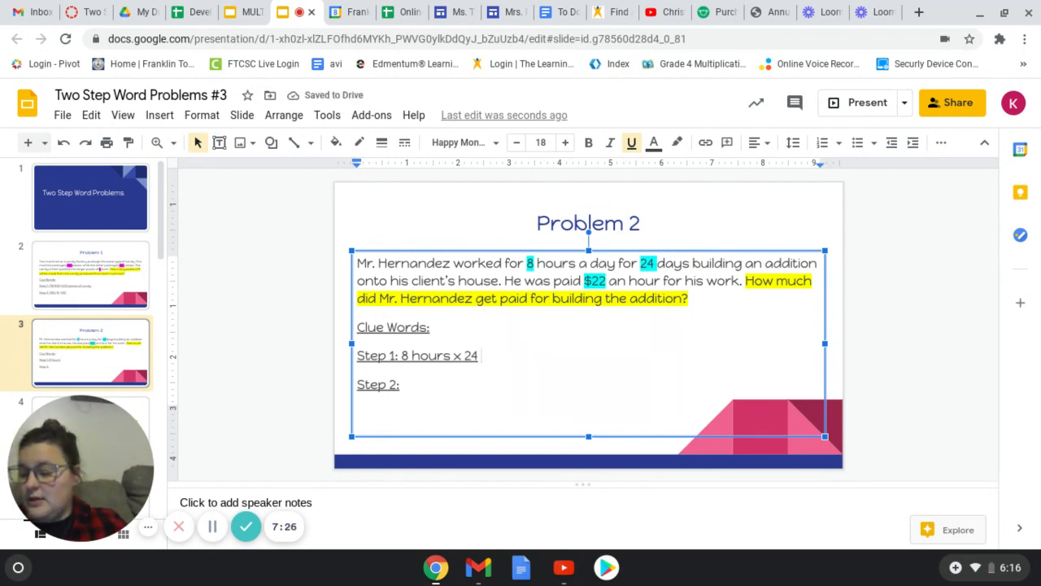
{"action": "mouse_move", "coordinate": [246, 526]}
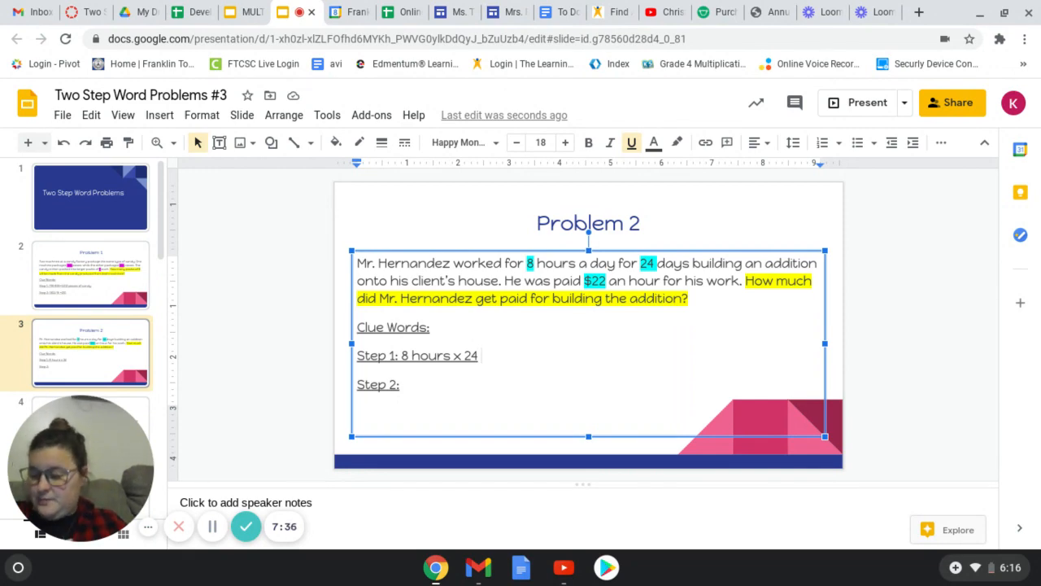
{"action": "type", "text": "192"}
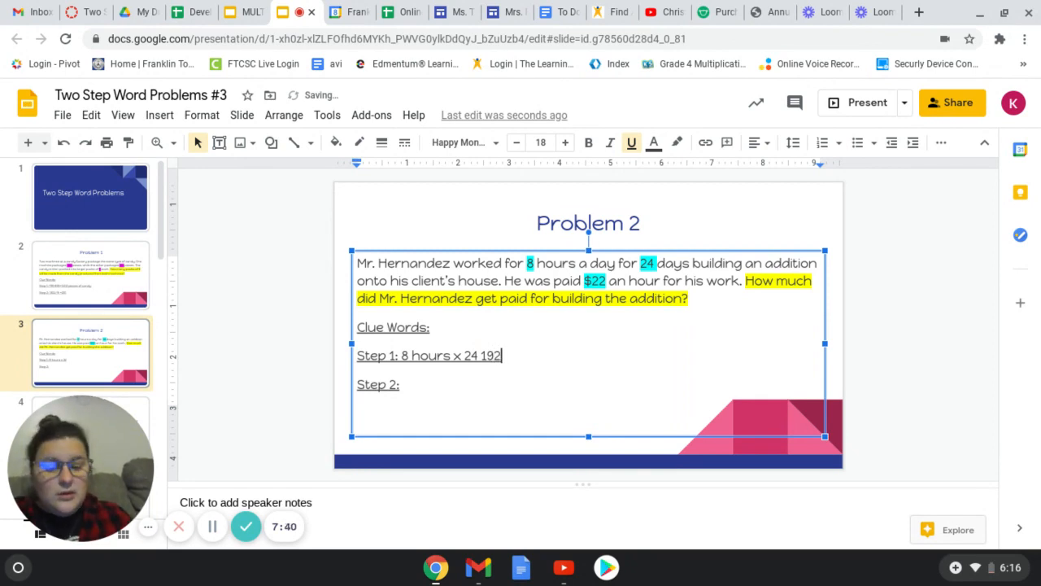
{"action": "type", "text": "="}
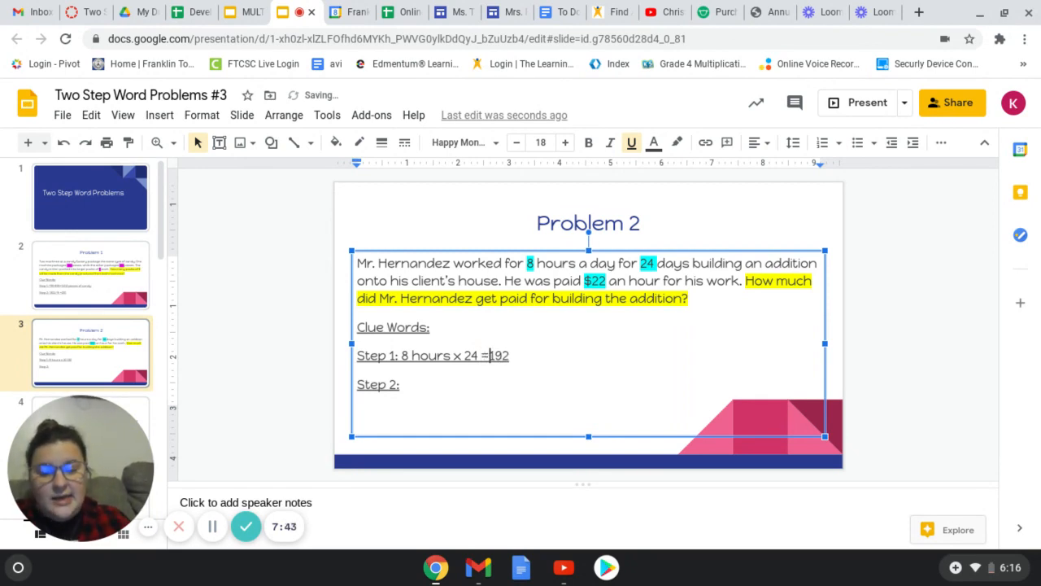